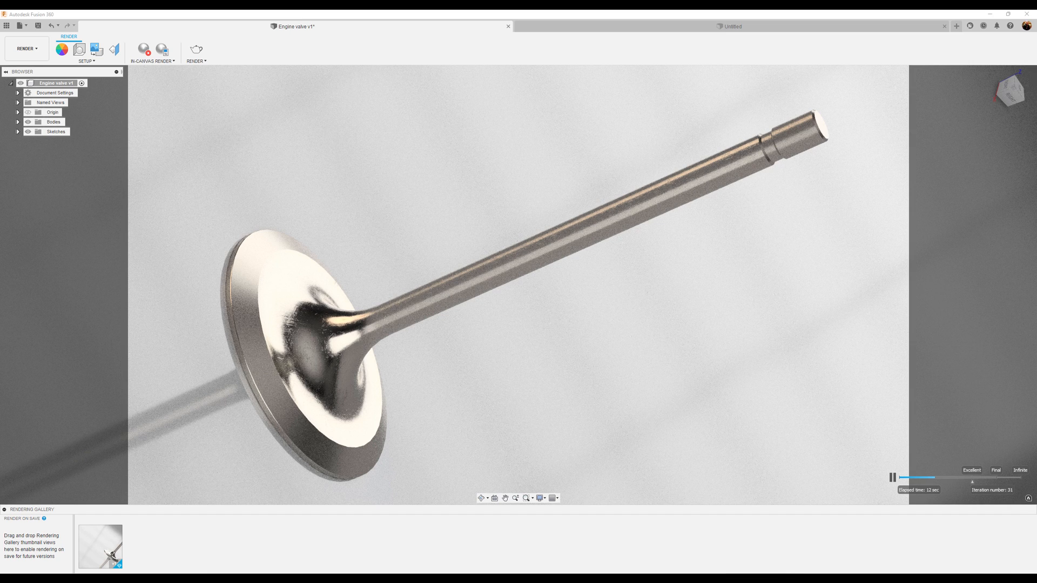
mouse_move(536, 148)
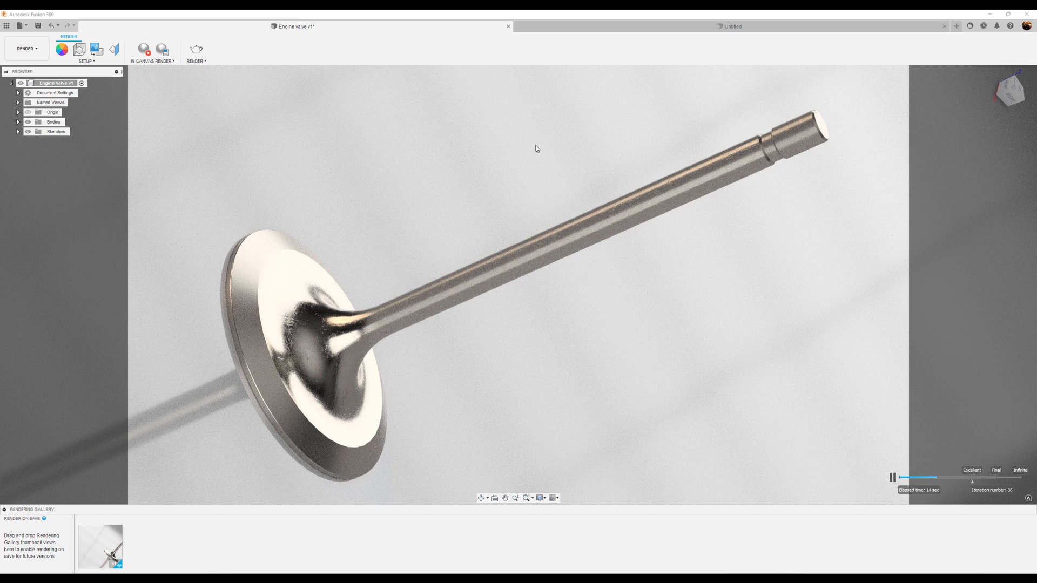
mouse_move(144, 49)
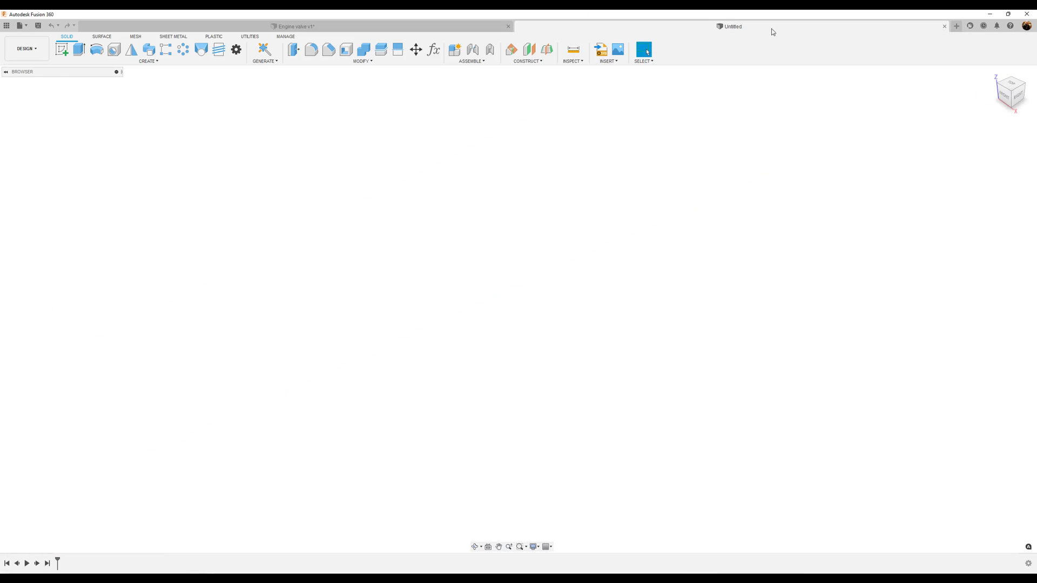
- Create a new component named 'Engine Valve' from the Browser root
right_click(52, 84)
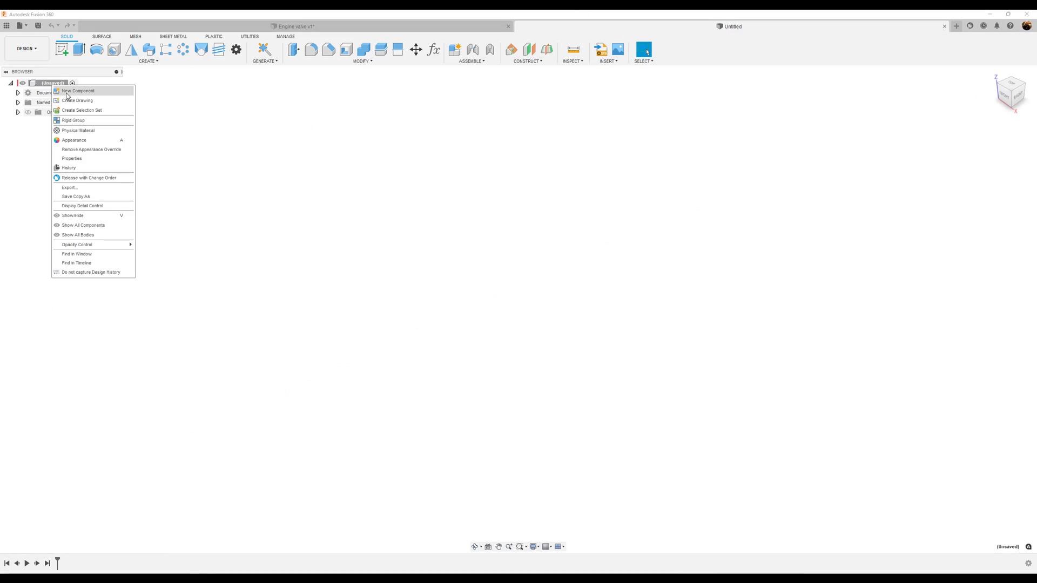
click(78, 90)
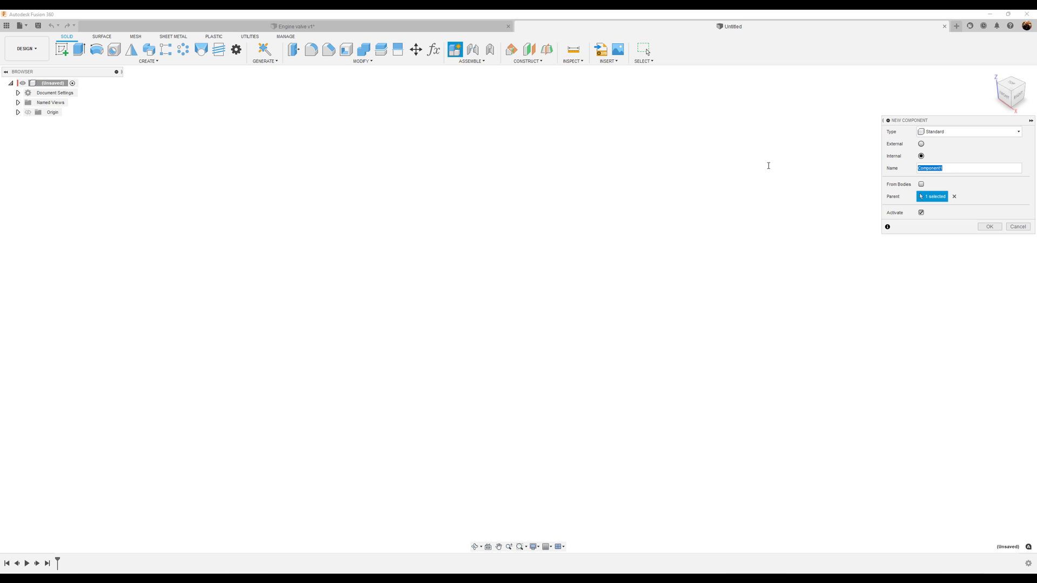
text(Engine Valve)
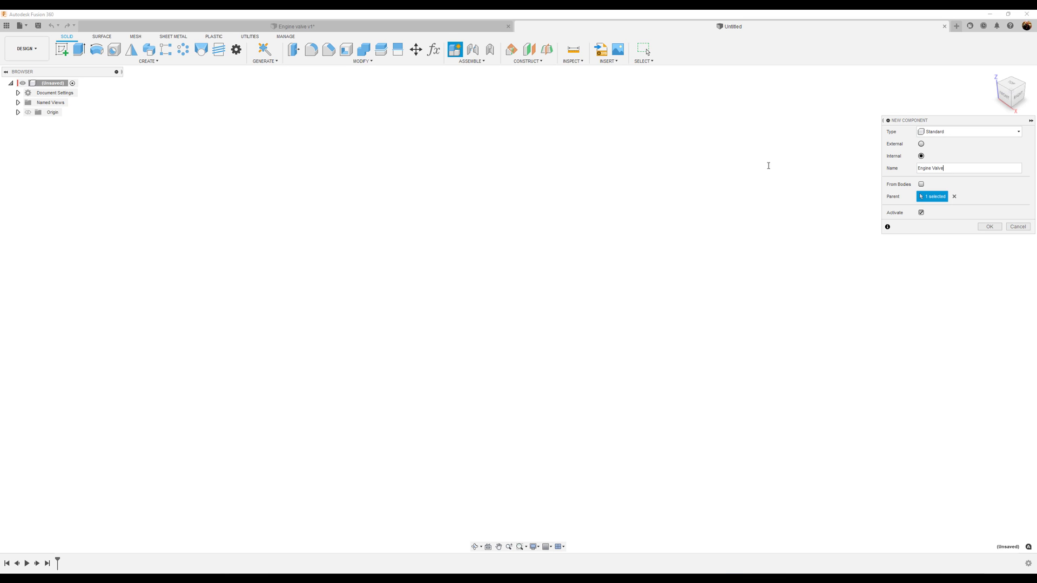
click(988, 226)
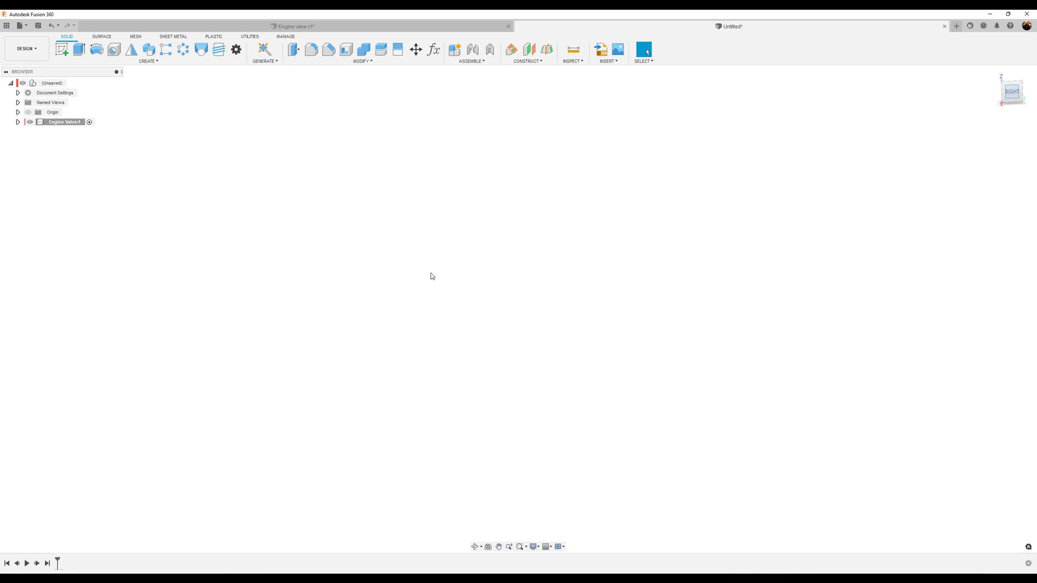
- Sketch the valve half-profile on the side plane with a 115 stem and 20 head segment
click(62, 48)
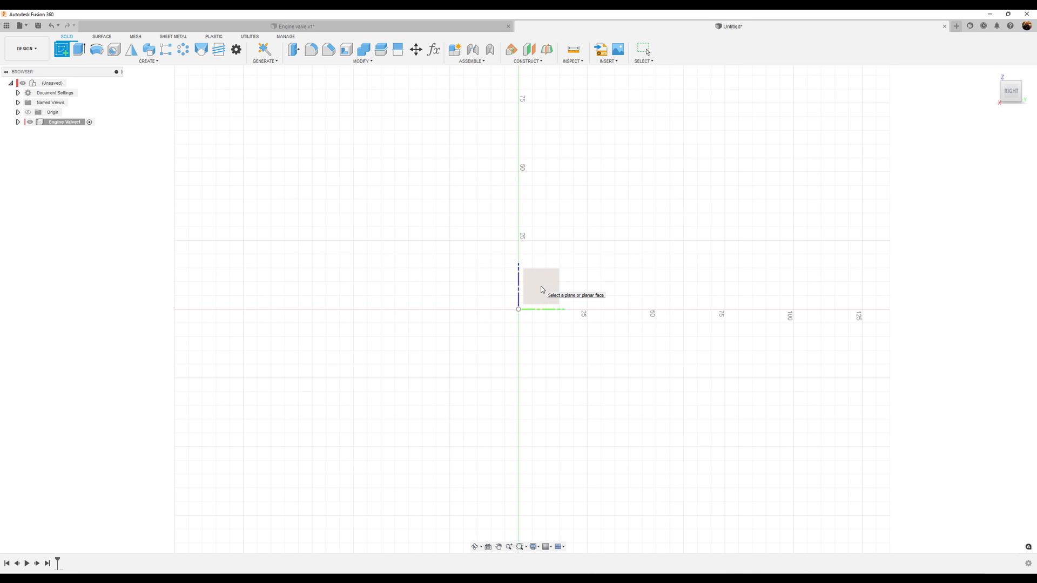
click(540, 276)
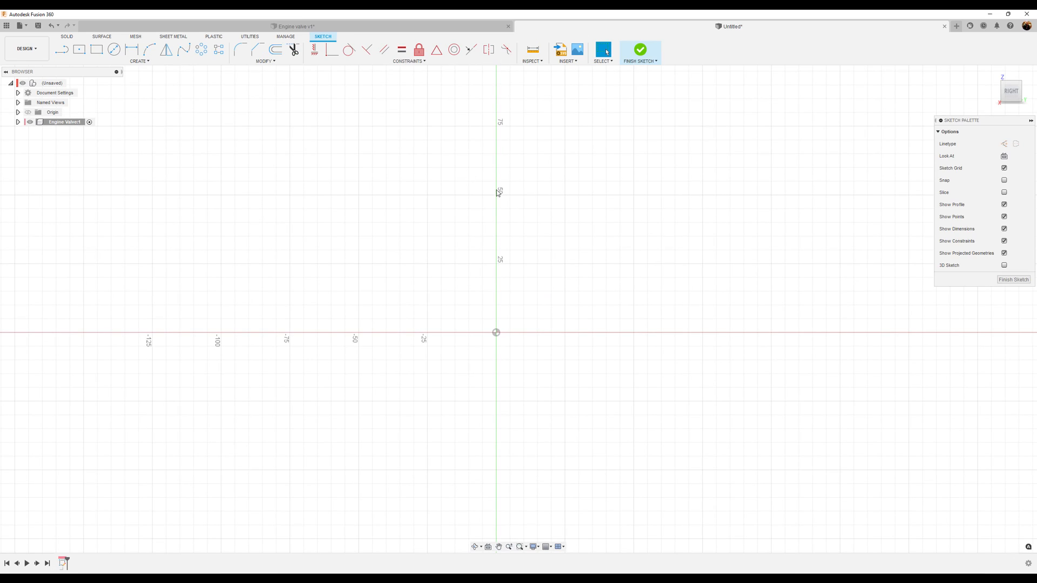
click(61, 48)
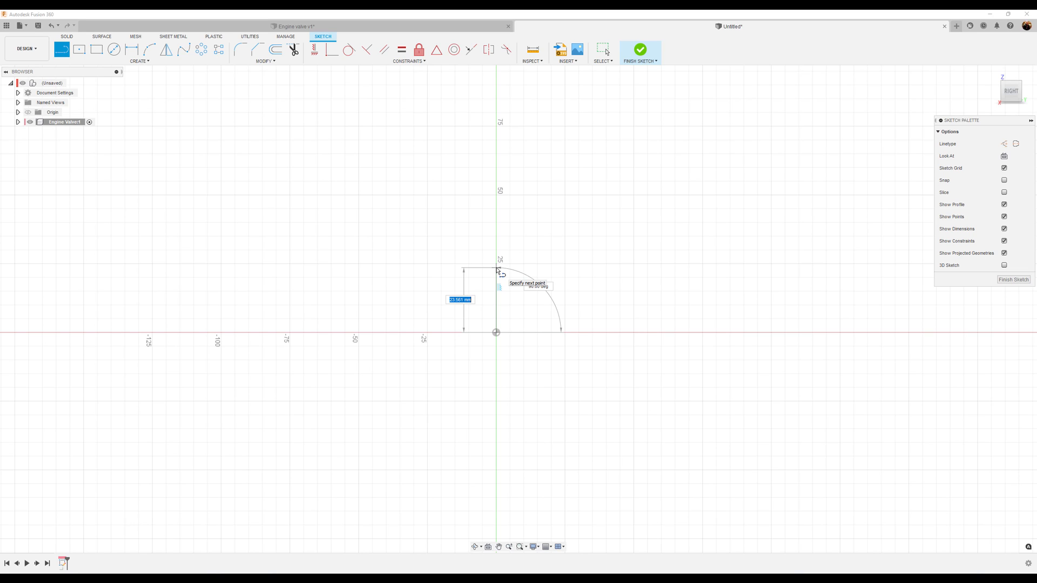
text(115)
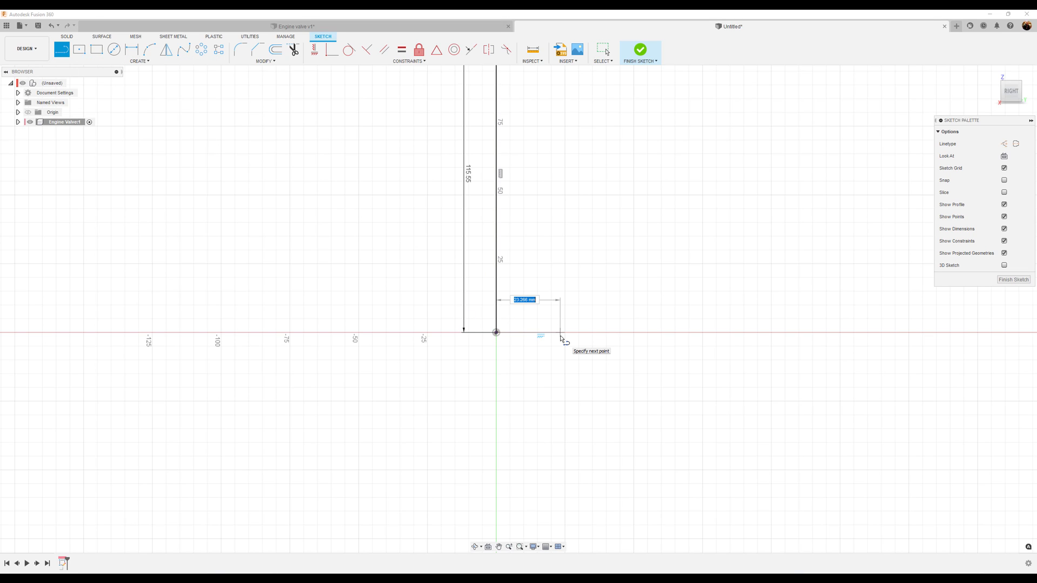
text(20)
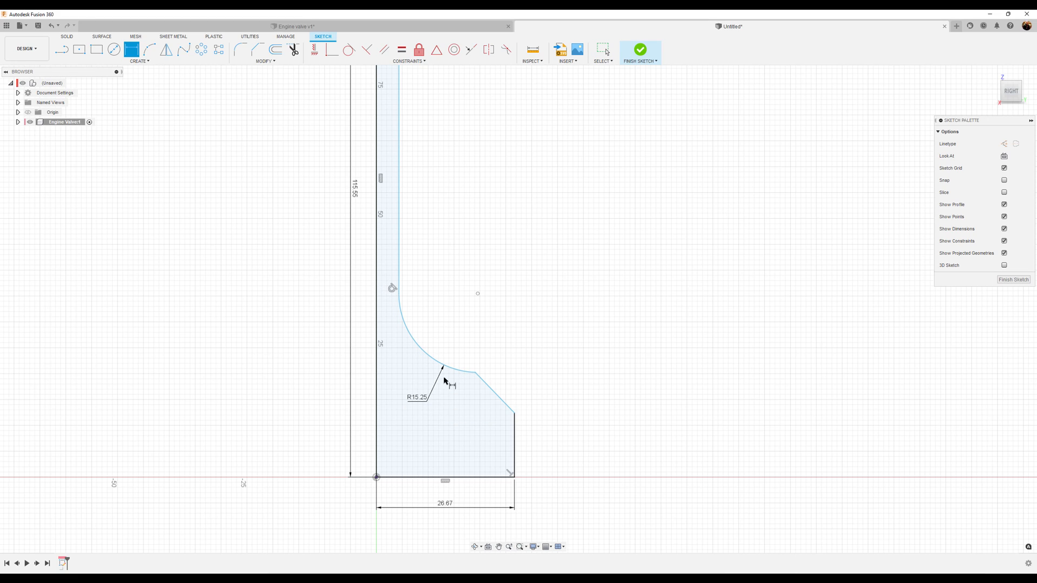
mouse_move(523, 435)
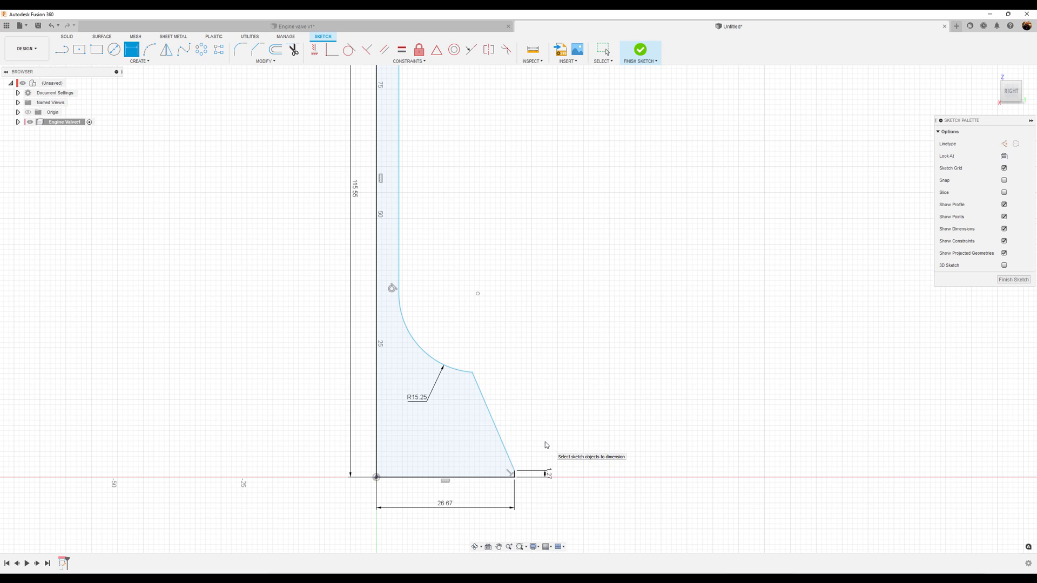
mouse_move(472, 375)
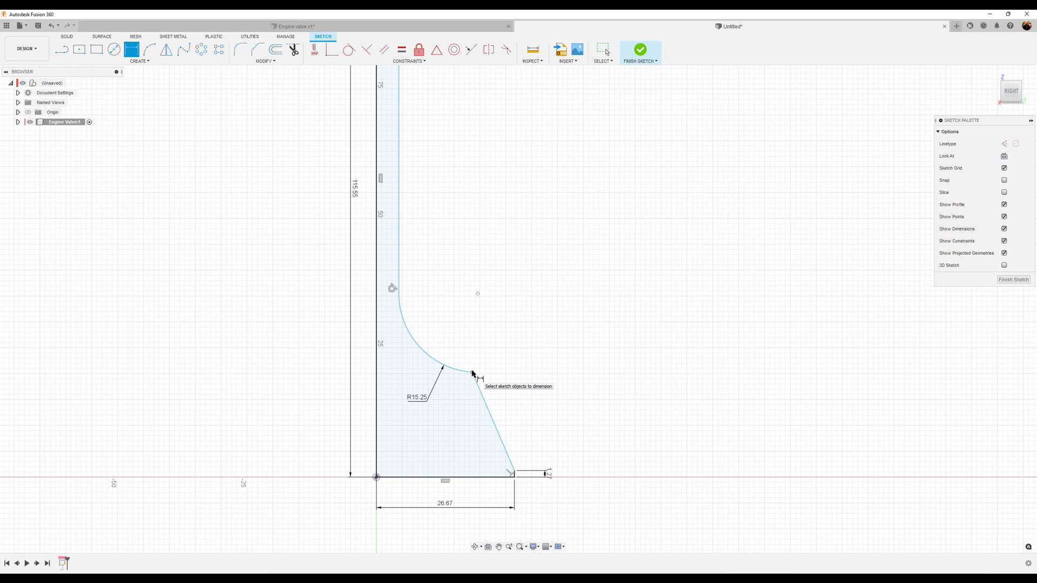
mouse_move(516, 475)
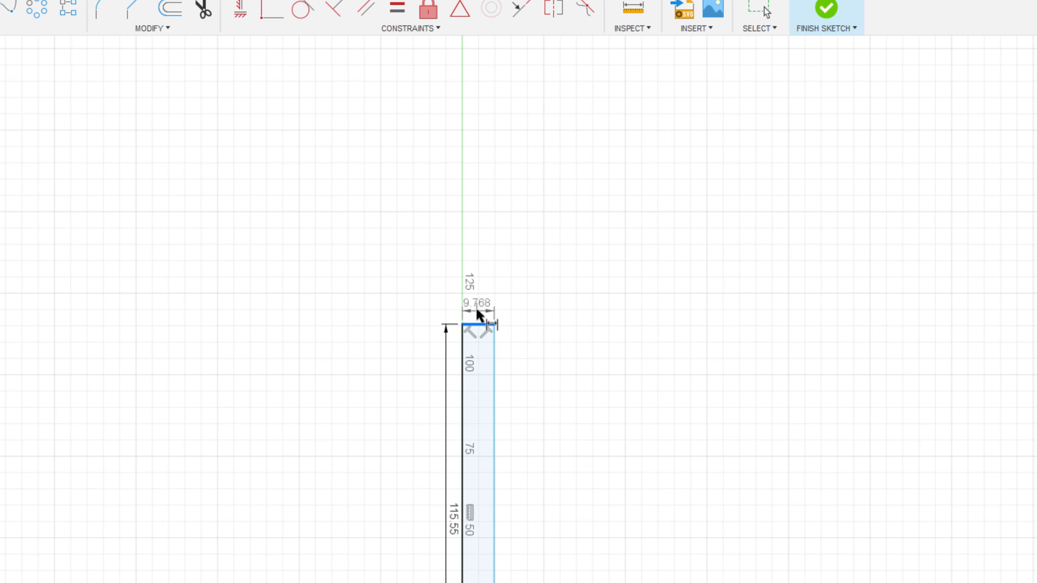
- Edit the stem width dimension of the valve profile
double_click(481, 311)
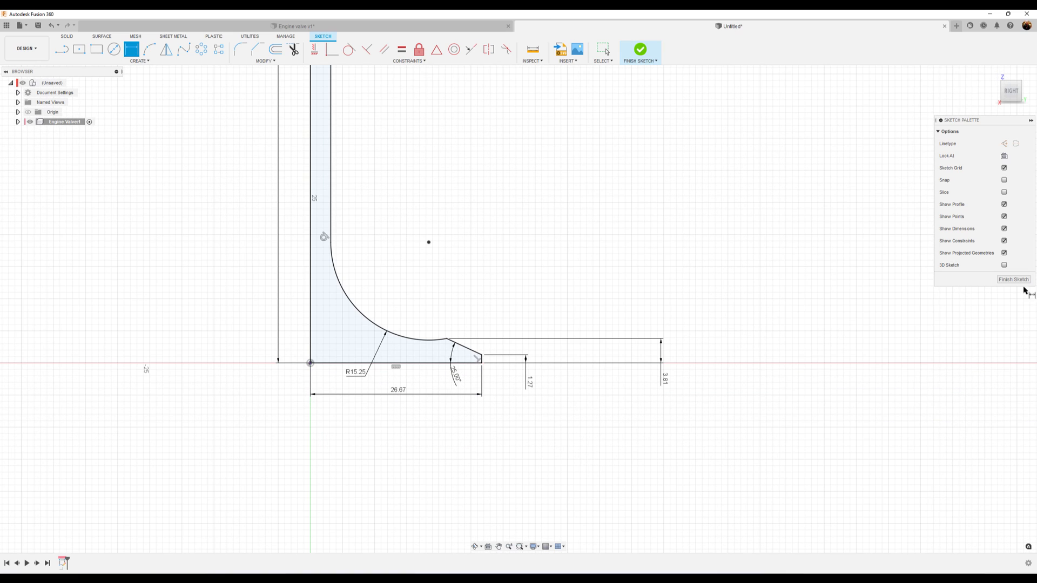
- Finish the sketch and revolve the profile 360° around the stem axis into a solid body
click(638, 49)
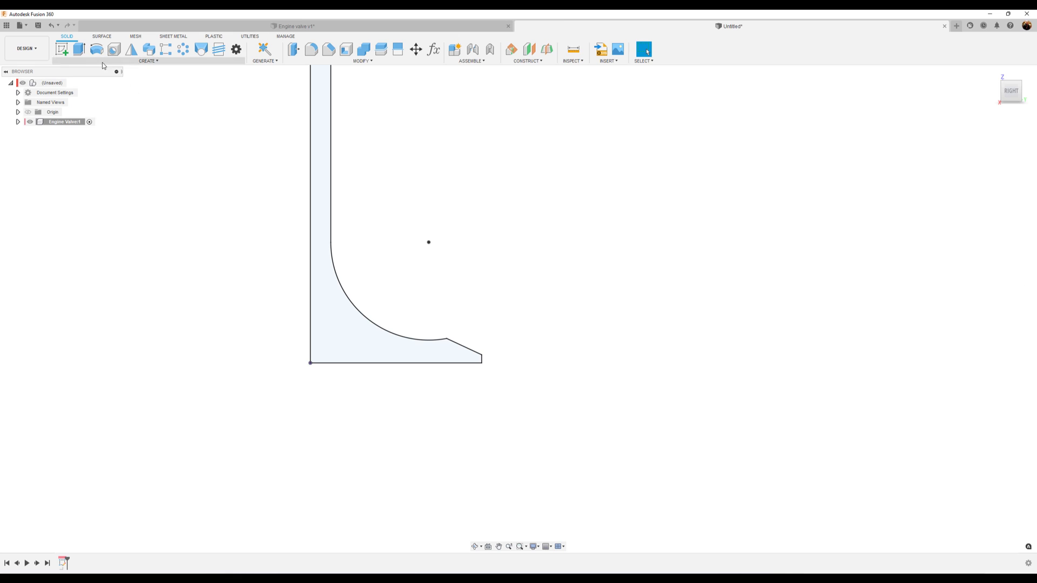
click(96, 49)
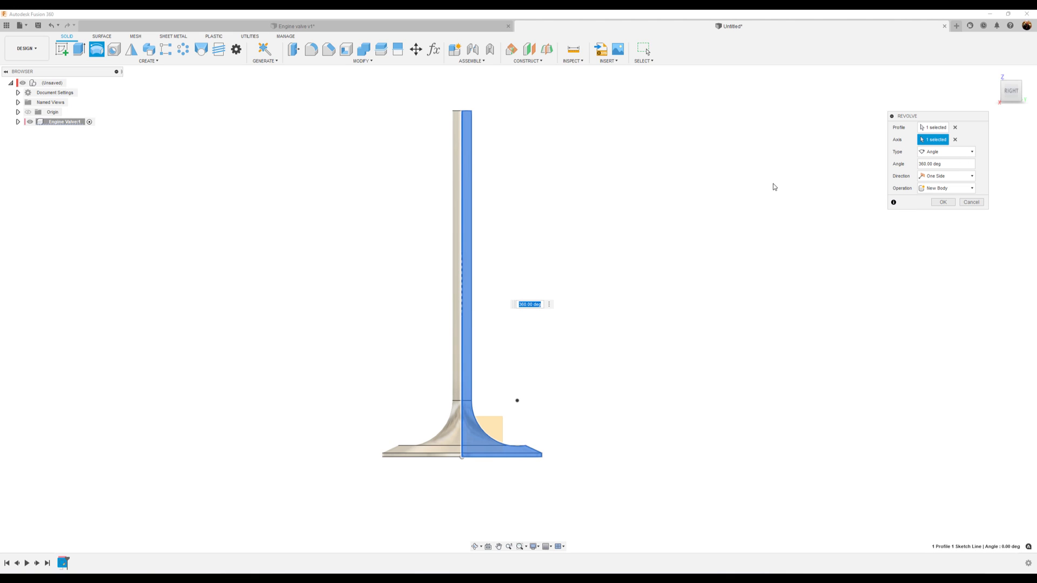
click(941, 202)
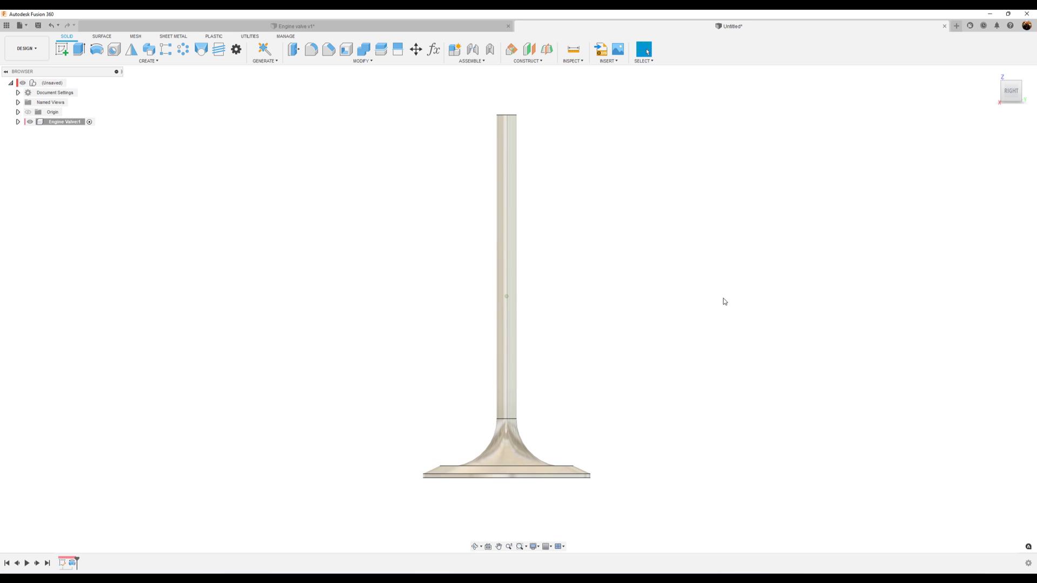
mouse_move(811, 310)
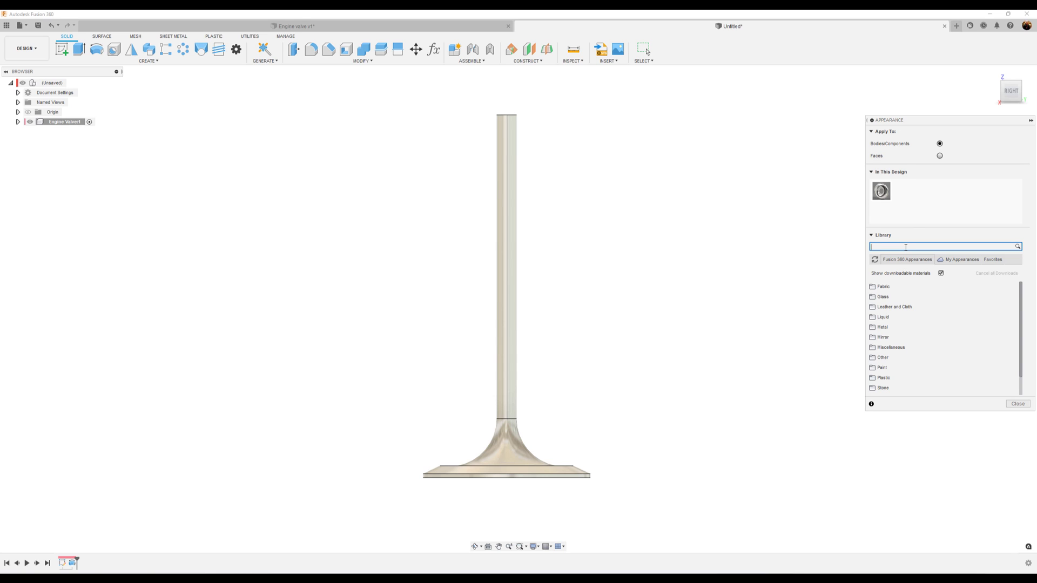
- Find Nickel - Polished, tune its roughness and apply it to the whole valve body
text(nickel)
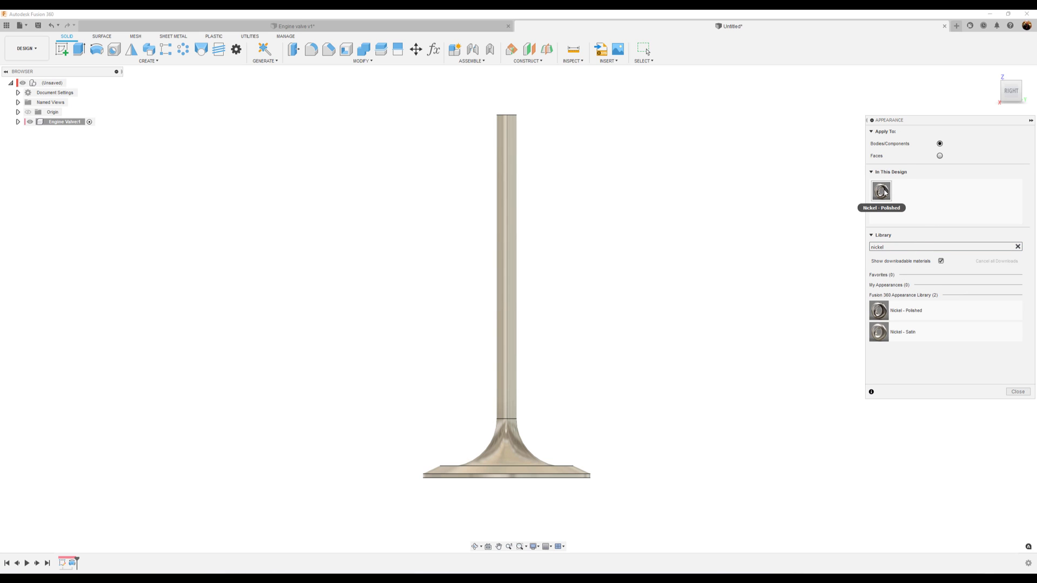
mouse_move(889, 180)
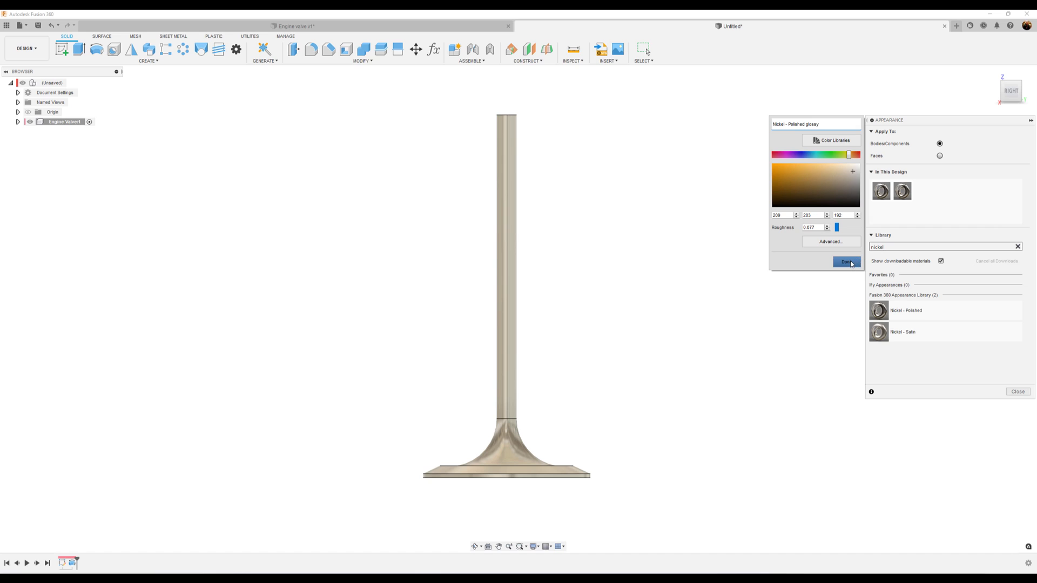
click(847, 261)
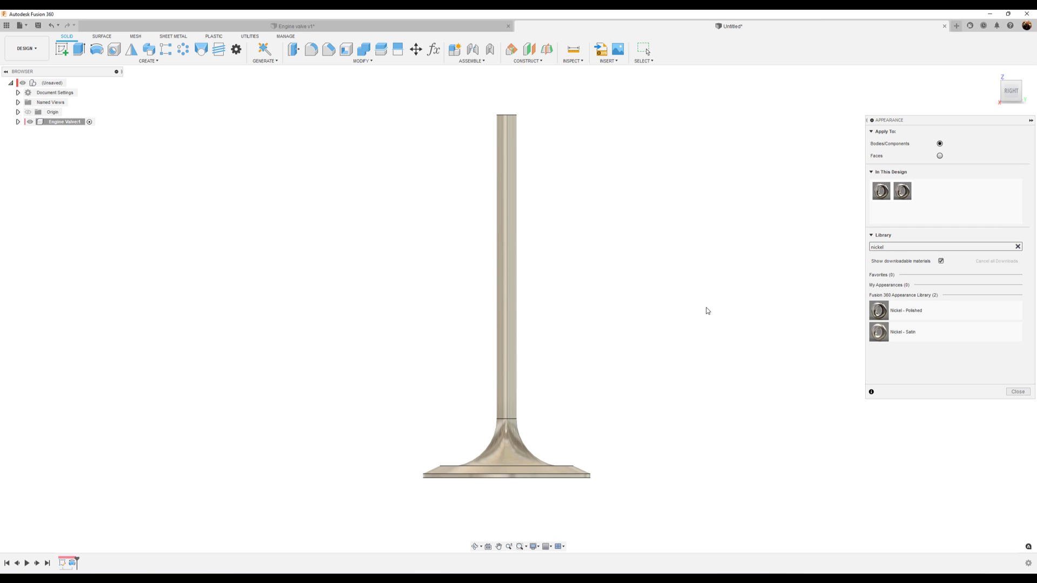
mouse_move(665, 379)
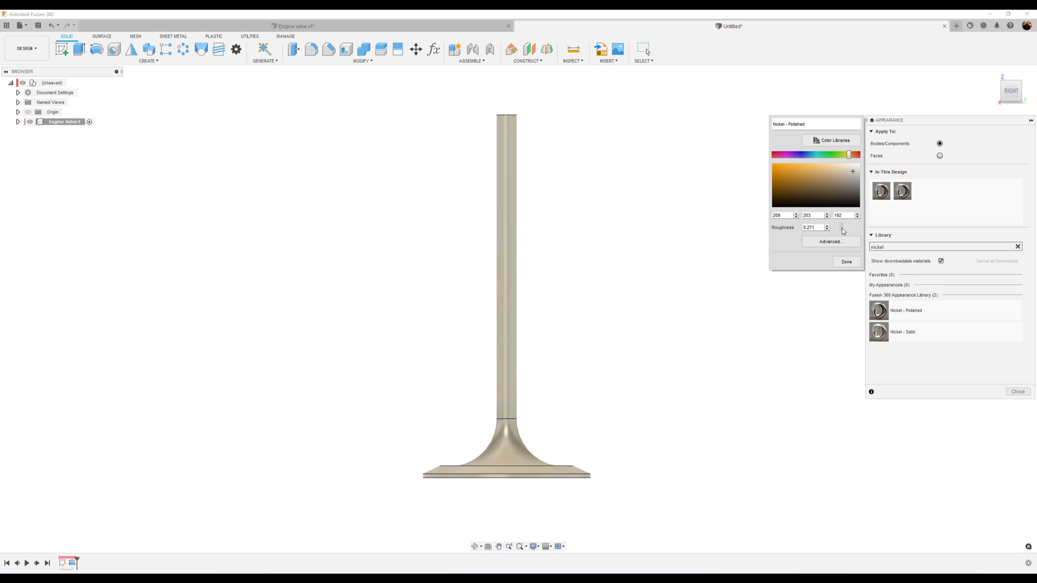
drag(832, 227, 841, 227)
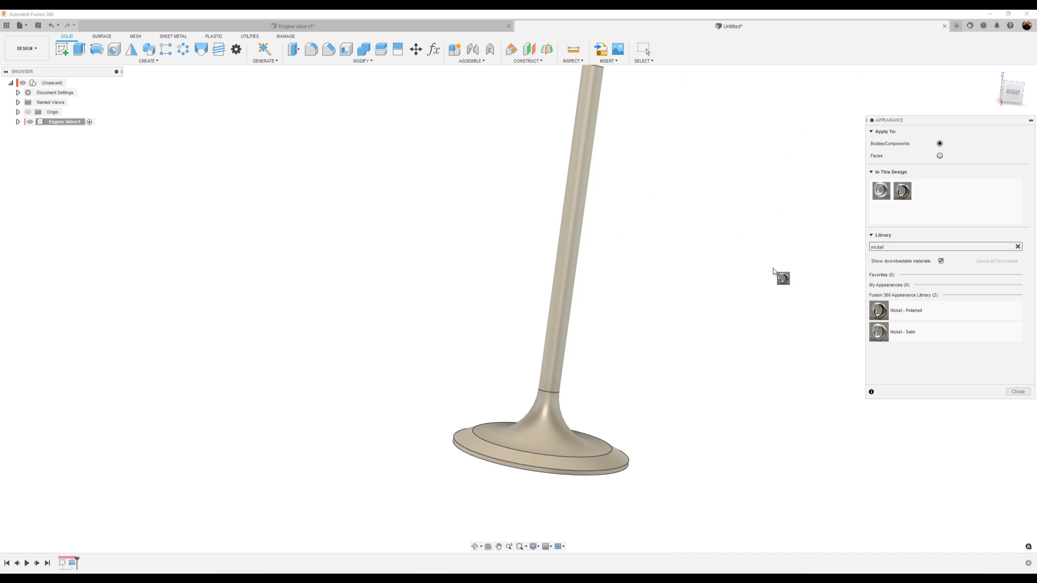
click(938, 156)
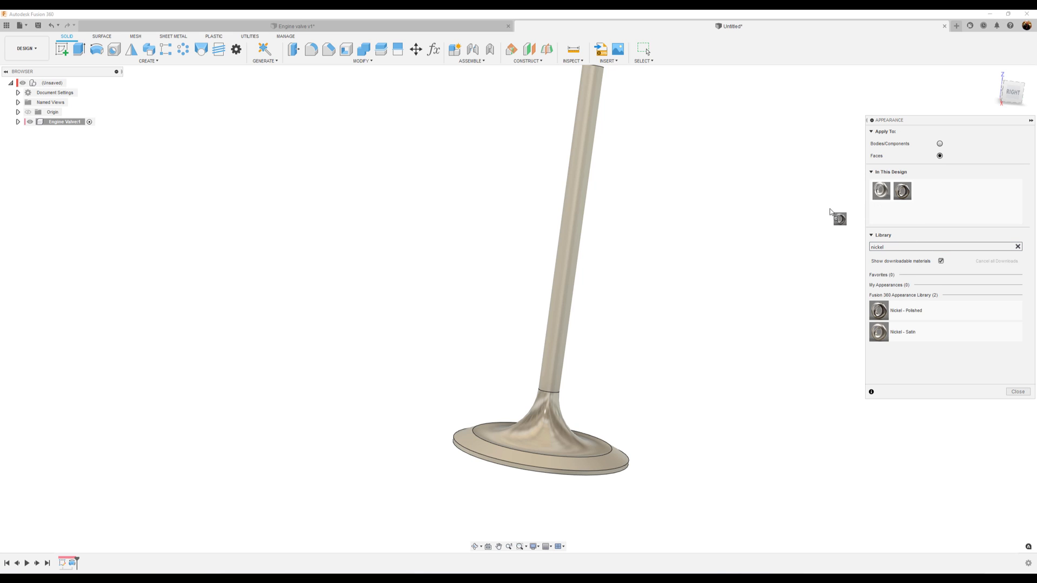
- Apply the nickel appearance to the flared head faces and close the appearance settings
drag(836, 218, 794, 238)
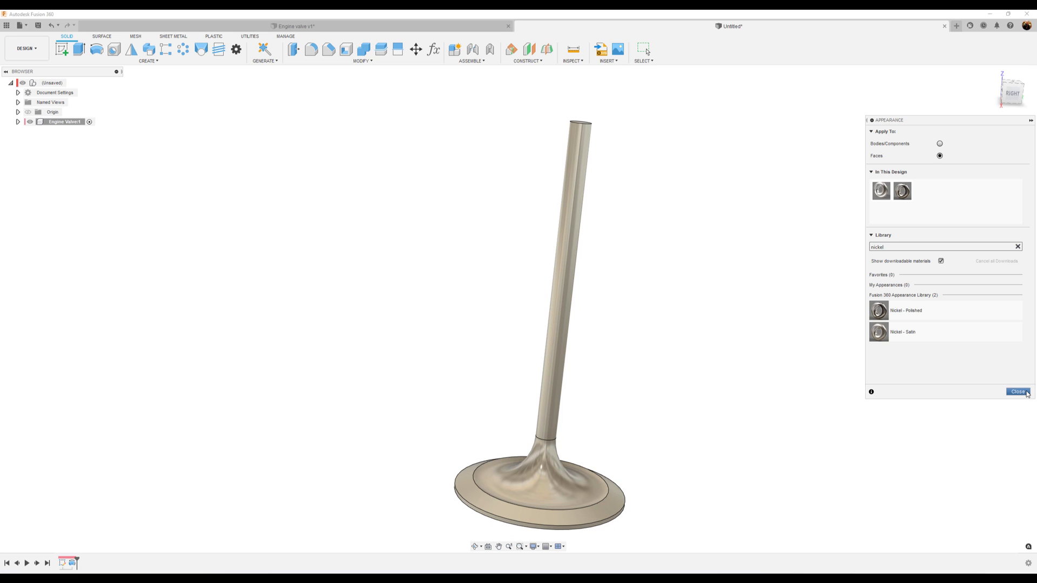
click(1018, 391)
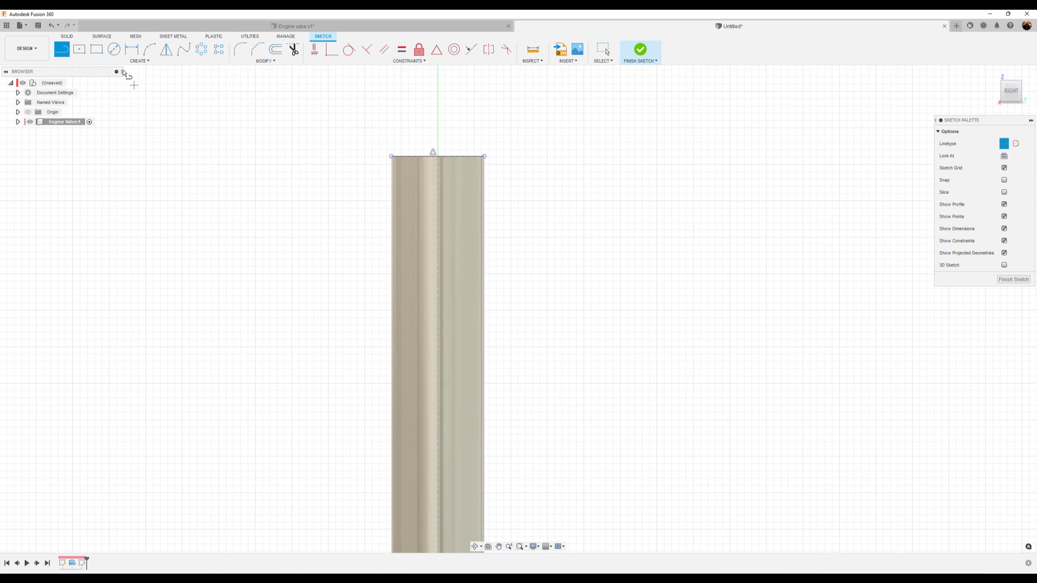
- Draw a dimensioned 2 × 2 rectangle on the stem edge 11 below the top and finish the sketch
click(96, 48)
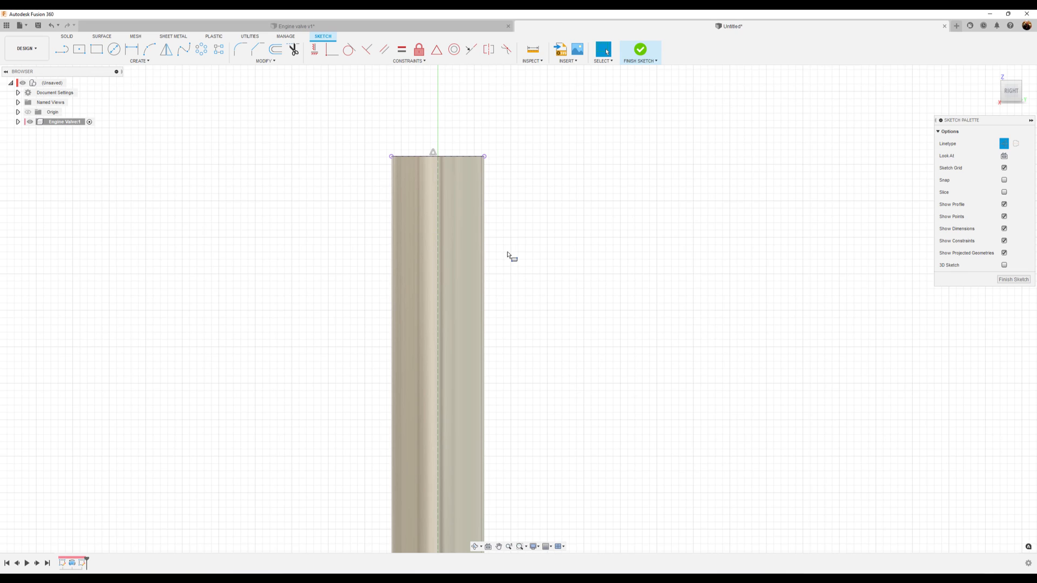
click(96, 48)
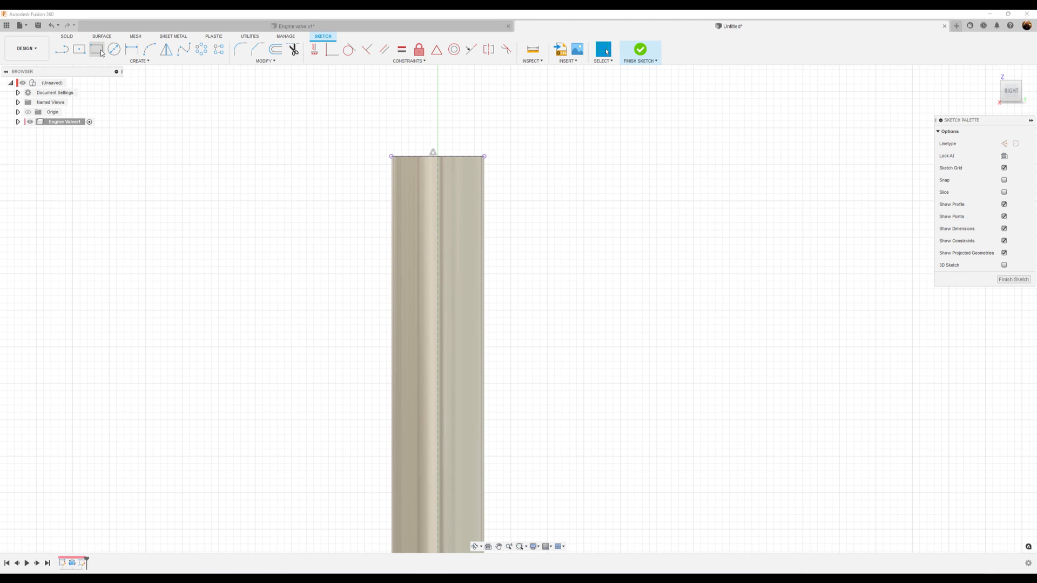
click(97, 49)
text(2)
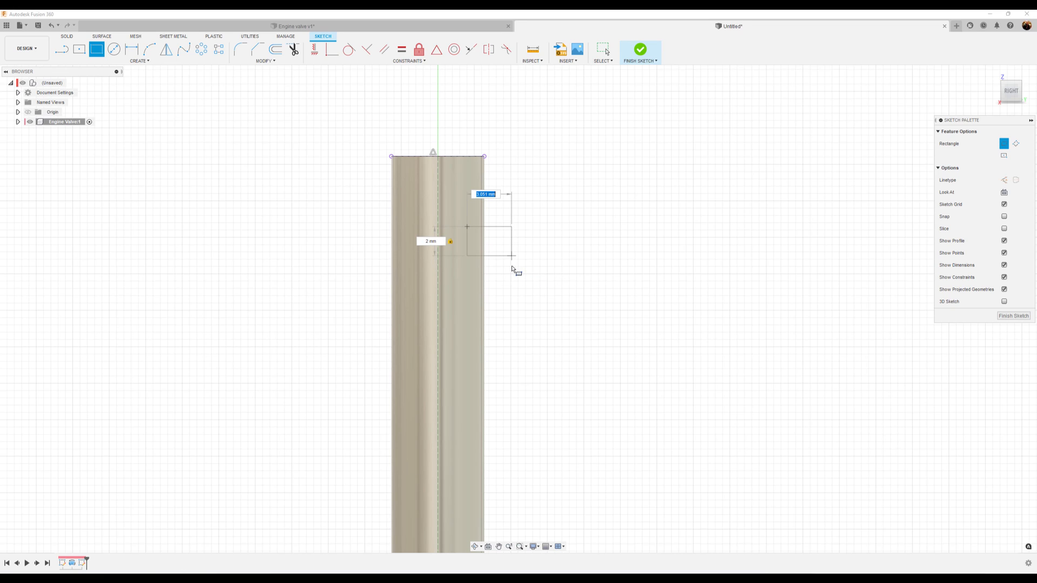
text(3)
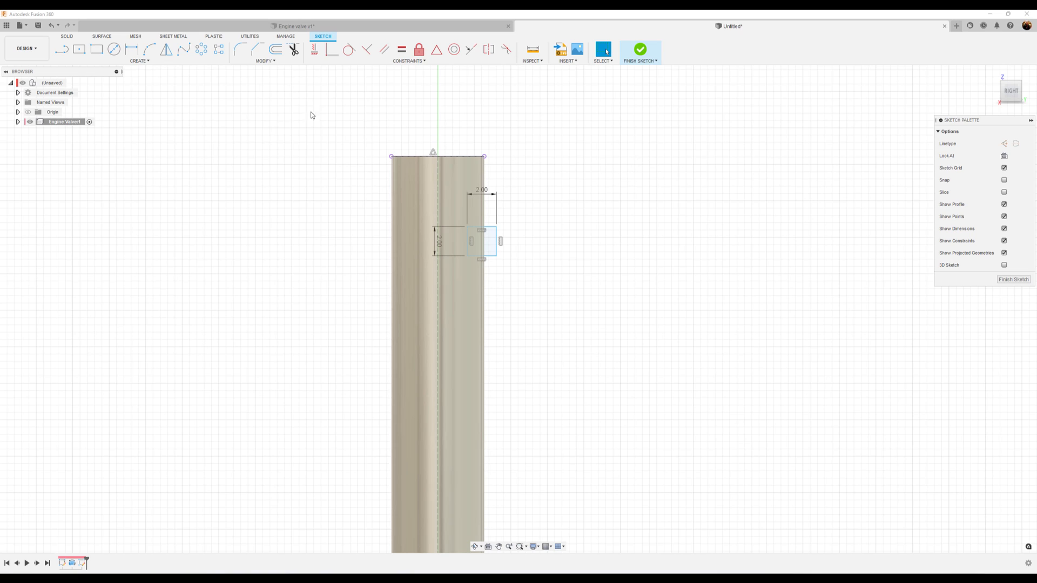
click(130, 49)
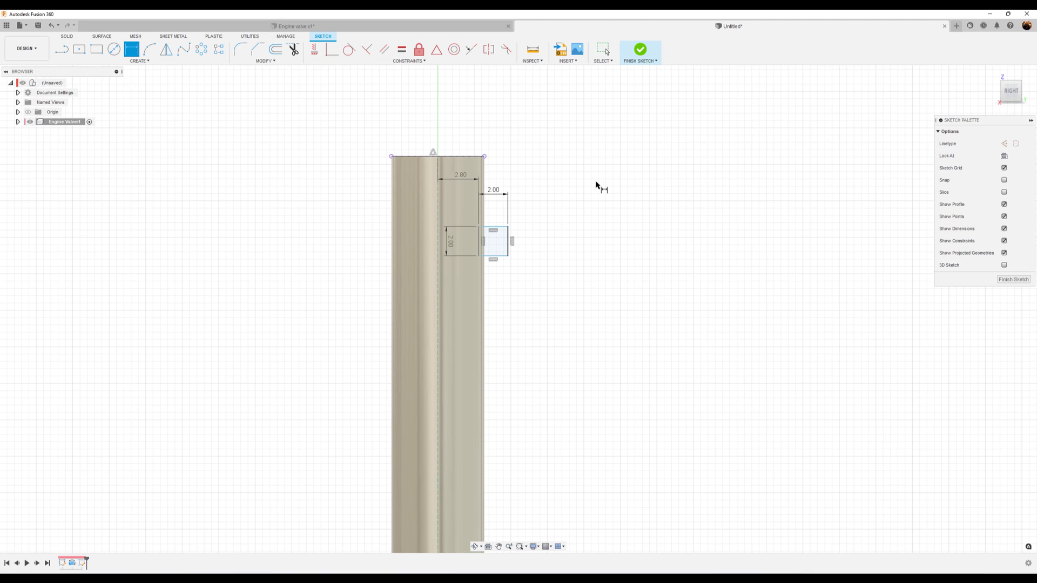
mouse_move(589, 190)
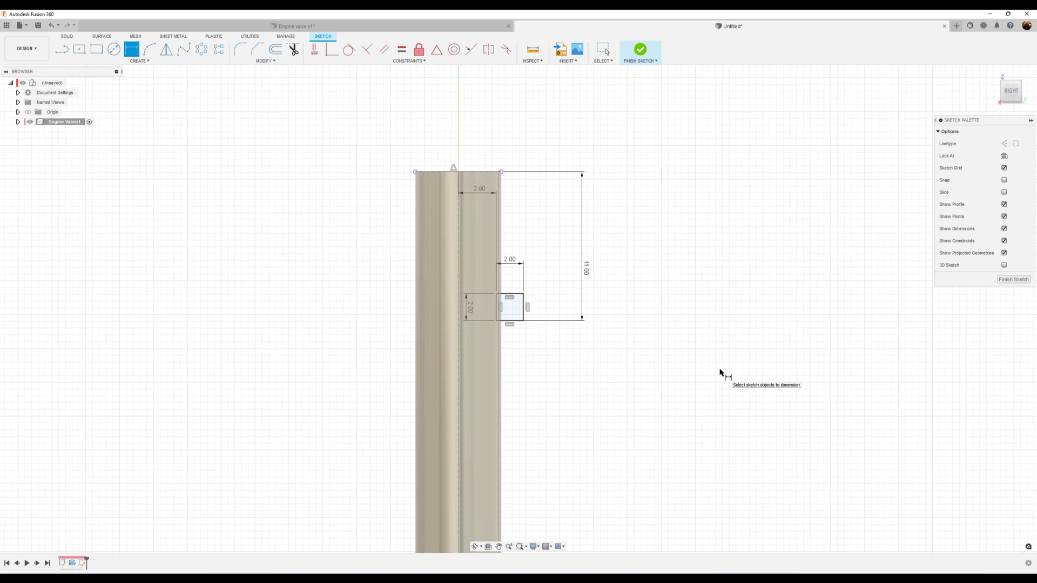
click(638, 48)
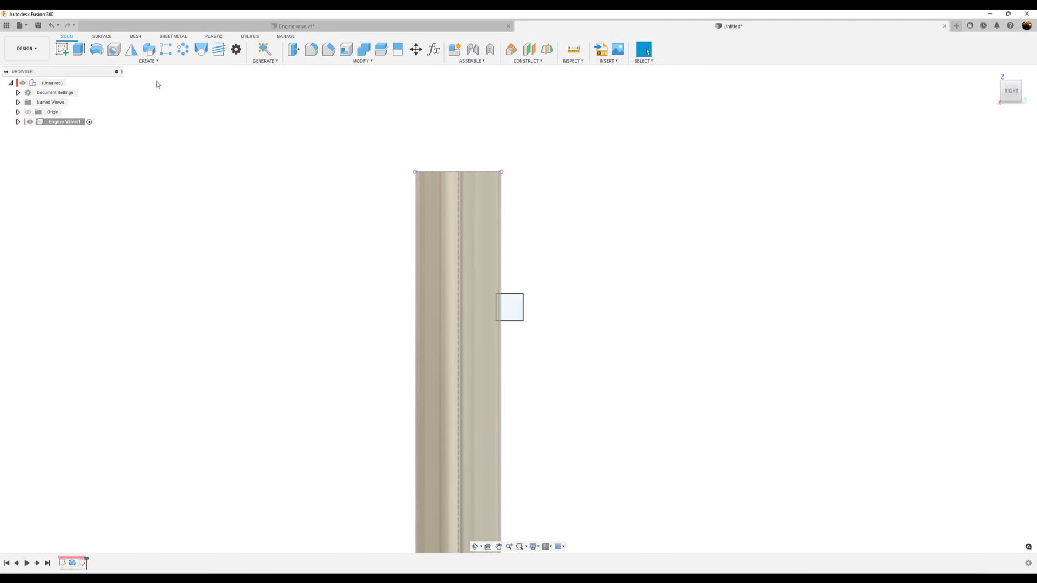
- Revolve the square profile 360° around the stem axis as a cut to form the ring groove
click(96, 49)
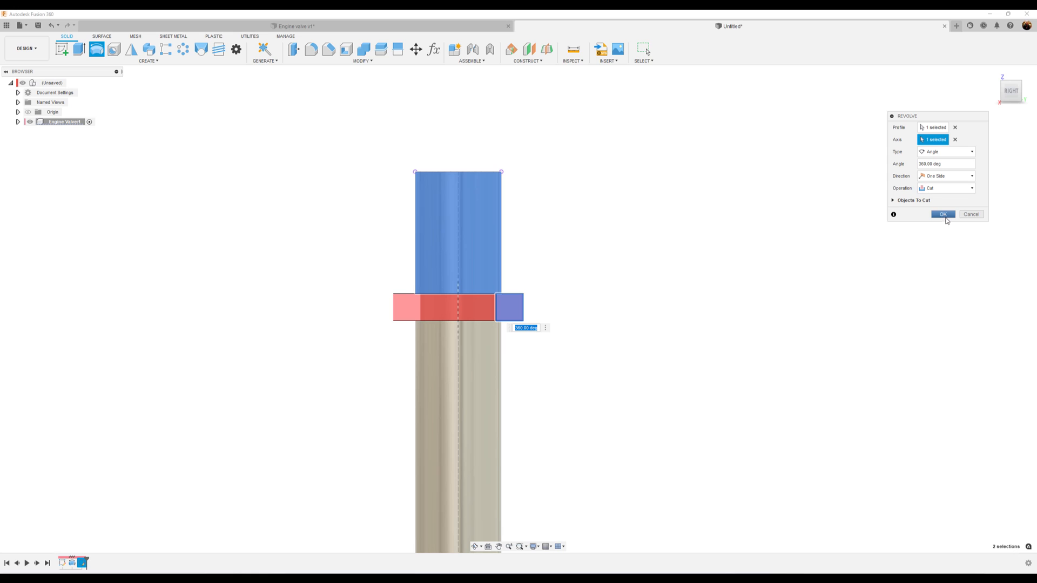
click(942, 214)
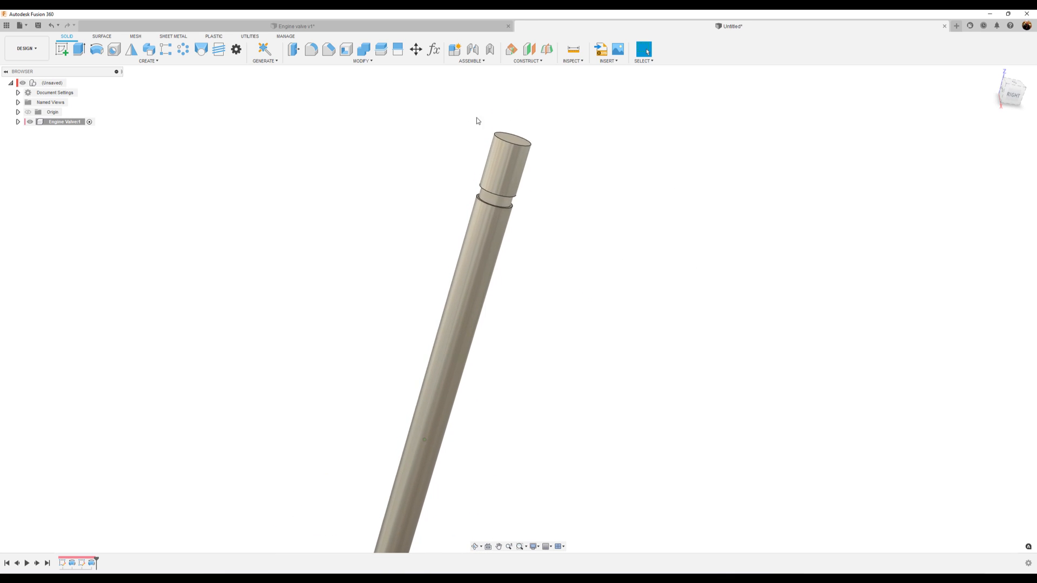
- Chamfer the three stem-tip and groove edges at 0.38 mm equal distance
click(328, 48)
text(.38)
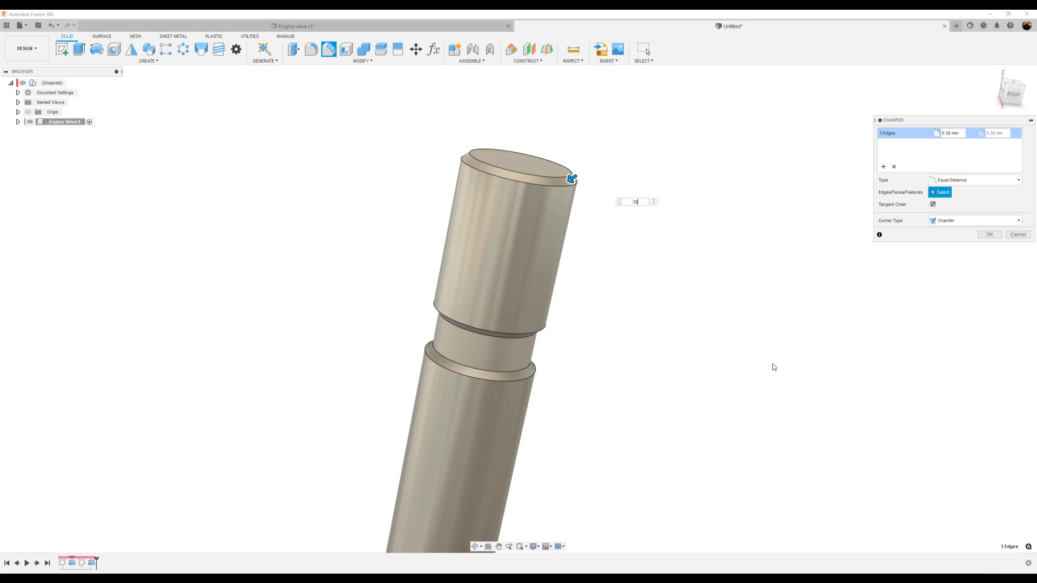
mouse_move(989, 235)
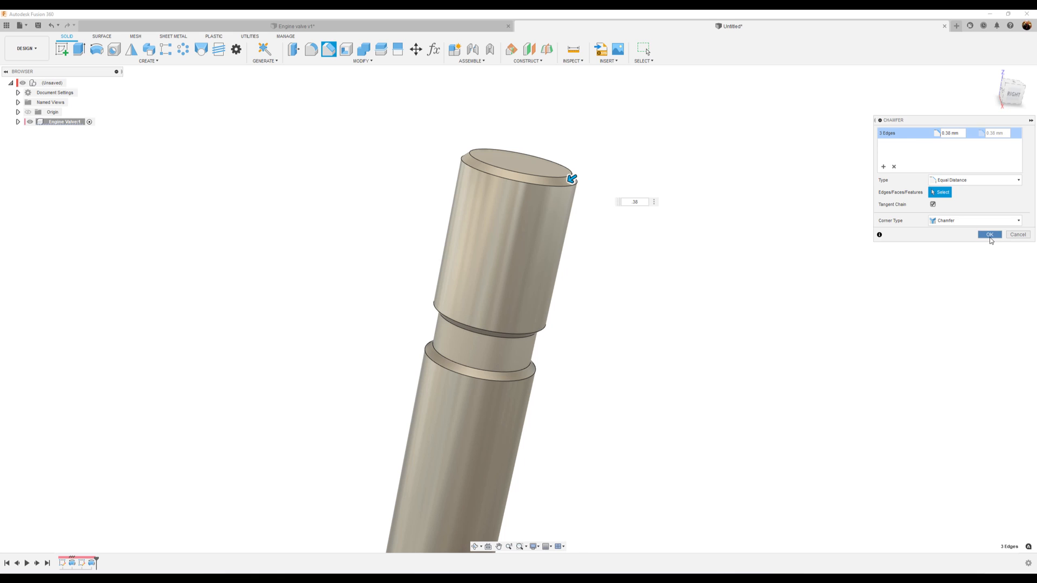
click(989, 234)
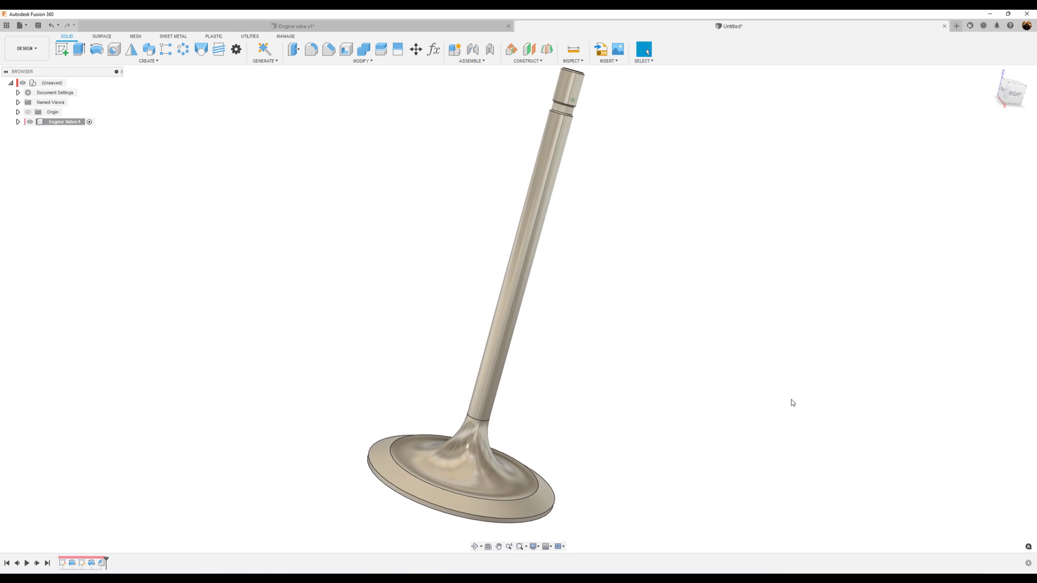
click(25, 47)
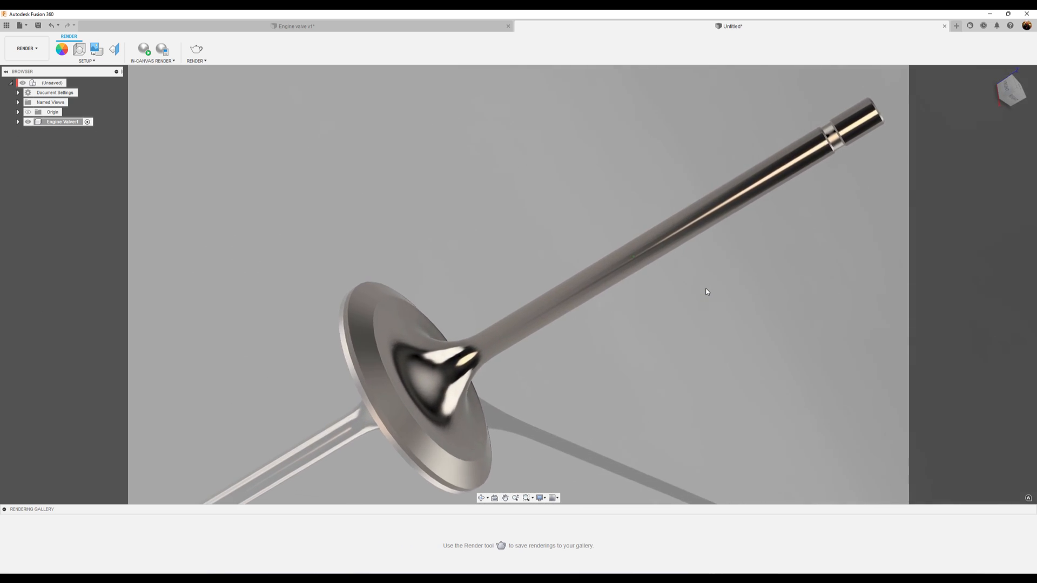
- Start an in-canvas render of the nickel valve in the Render workspace
click(143, 49)
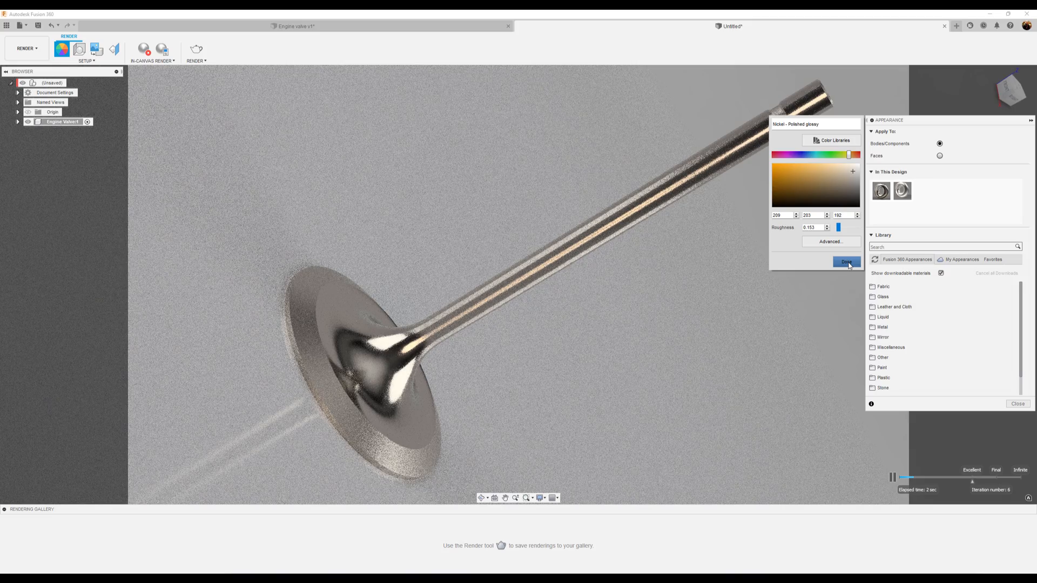
- Lower the Nickel - Polished roughness to 0.153 for a glossier finish and close appearance settings
click(847, 261)
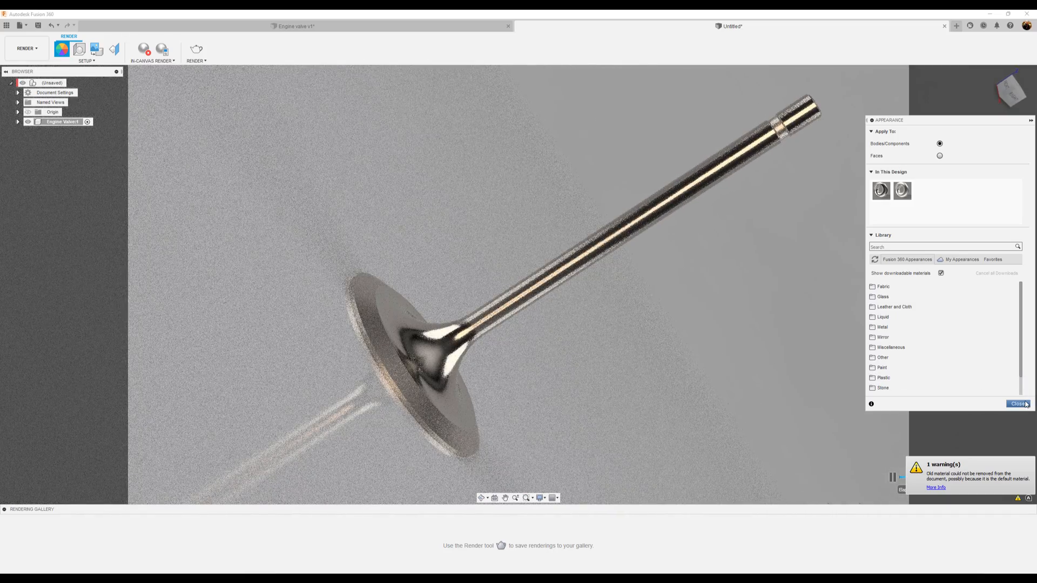
click(1017, 404)
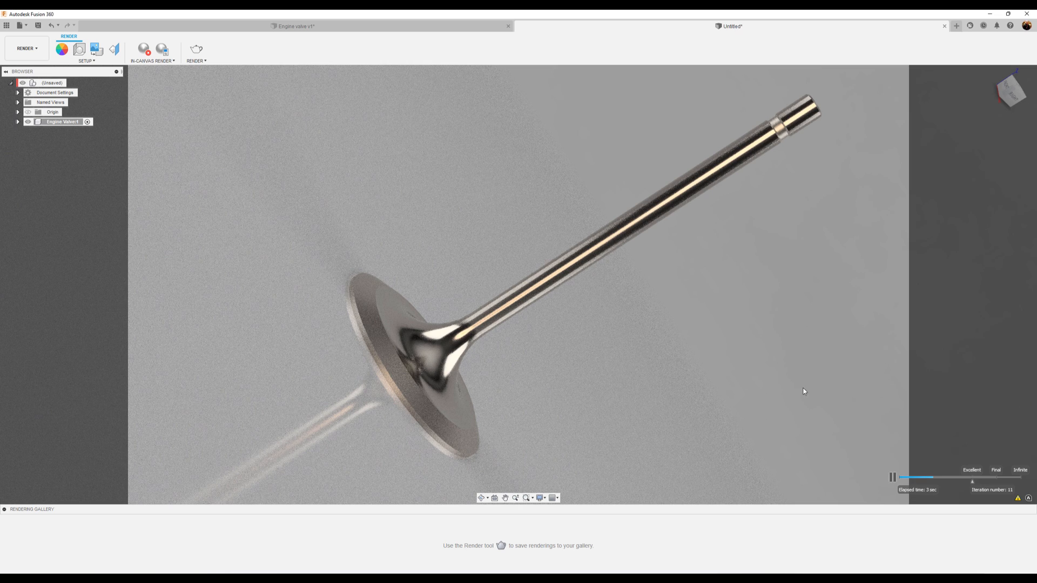